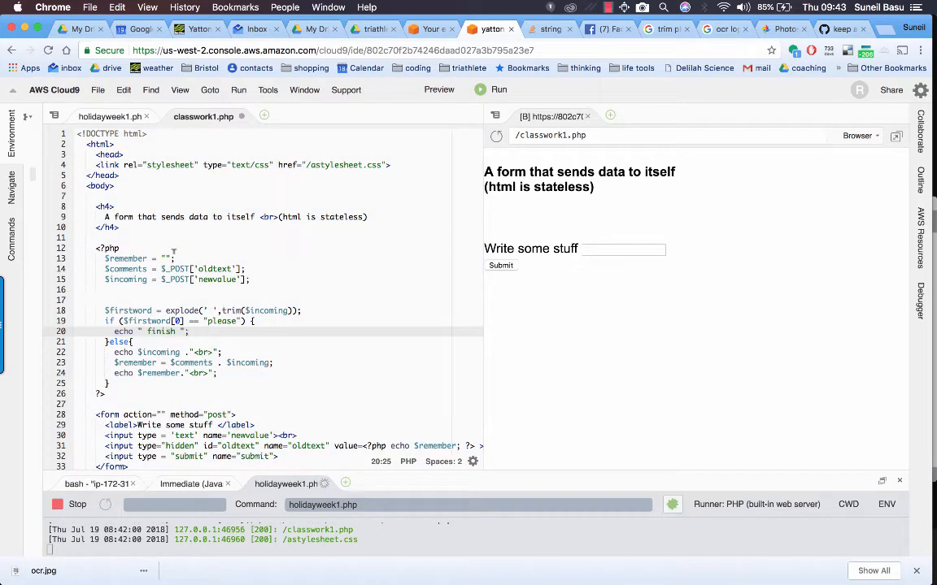
# Submit the word first through the previewed form's text box
pyautogui.scroll(-3)
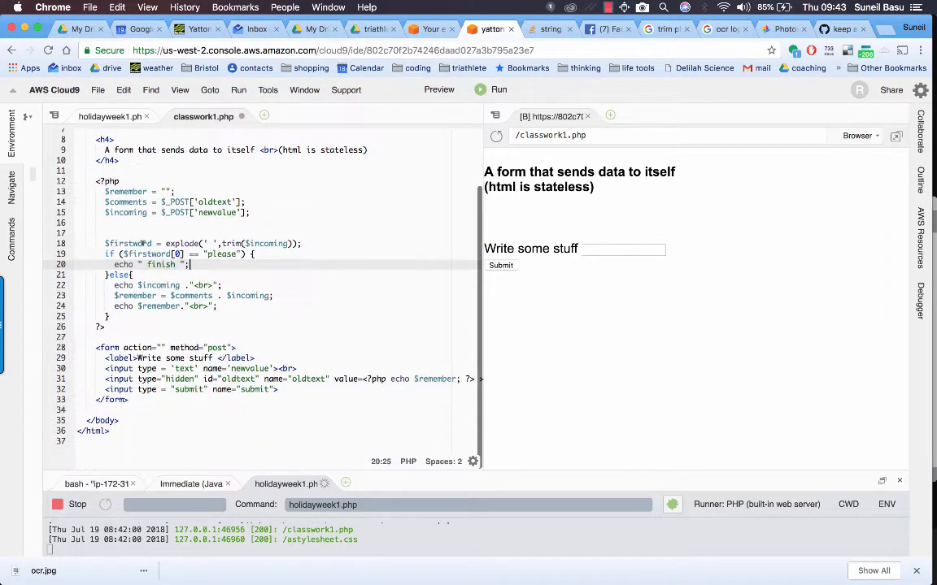
pyautogui.scroll(3)
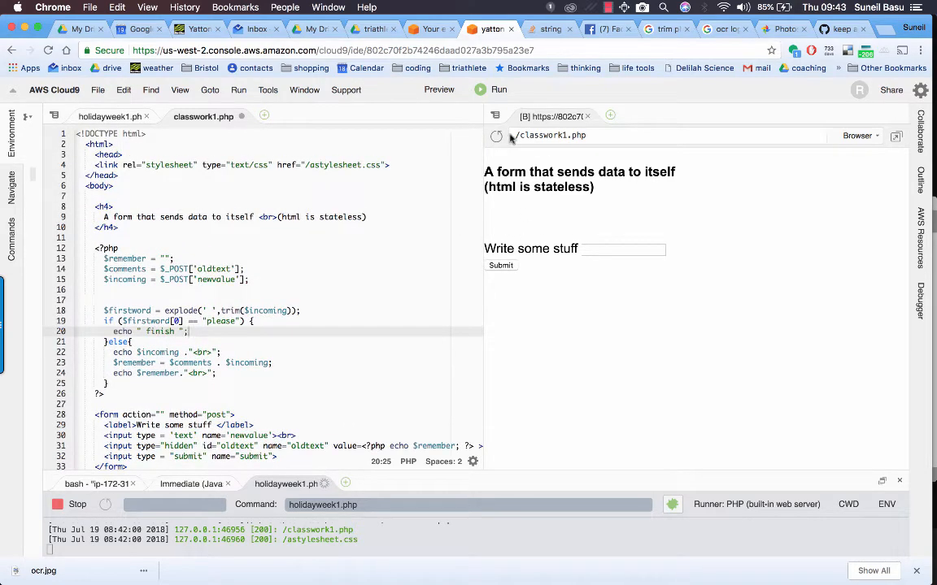
pyautogui.moveTo(488, 160)
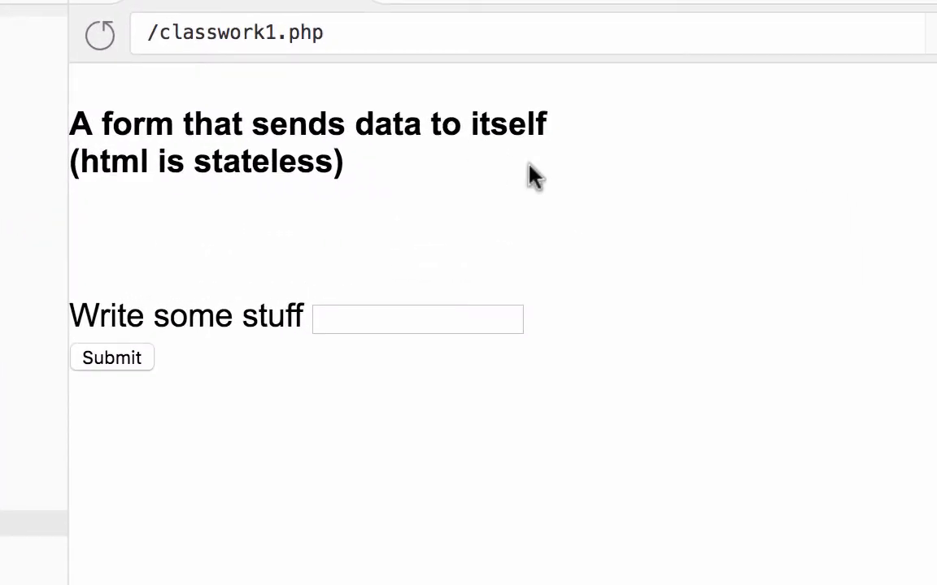
pyautogui.moveTo(407, 199)
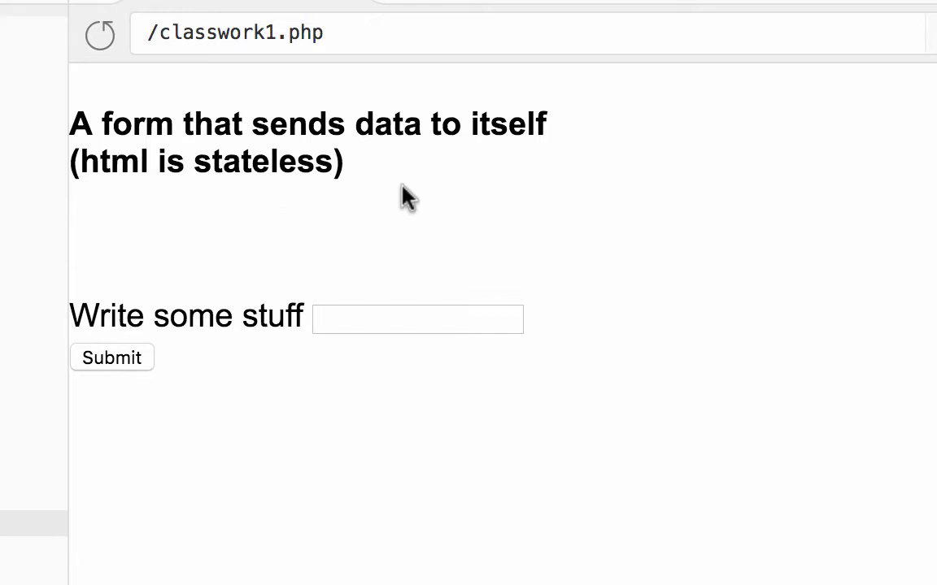
pyautogui.moveTo(382, 274)
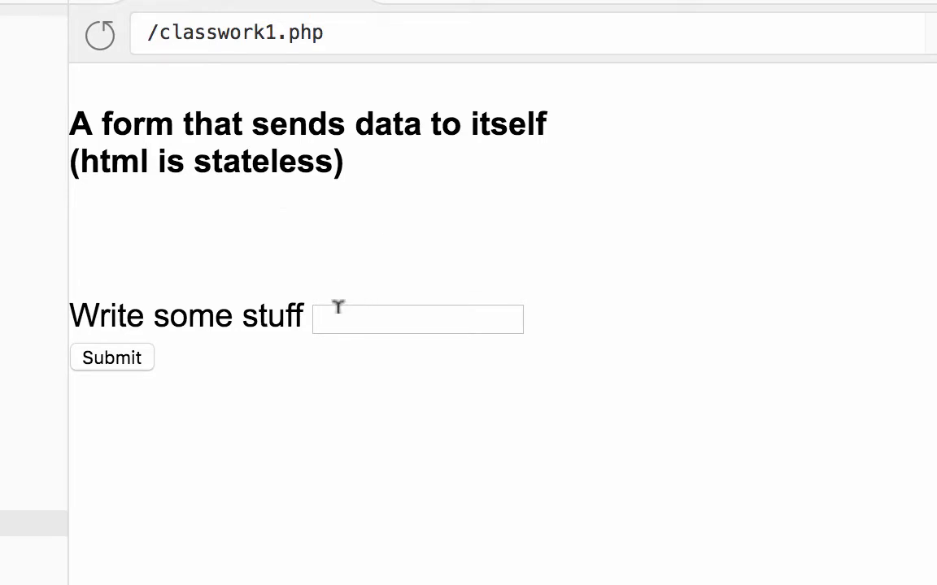
pyautogui.moveTo(247, 358)
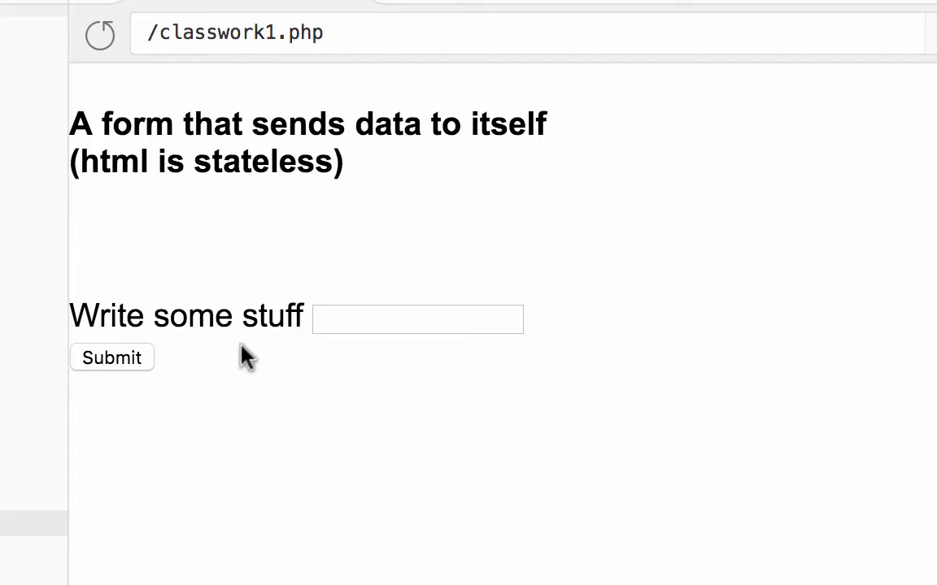
pyautogui.click(417, 318)
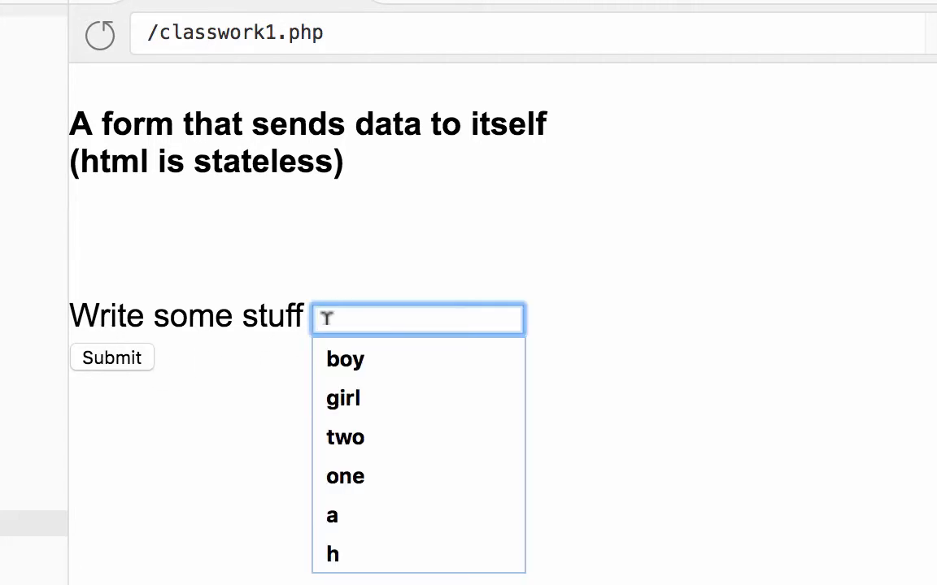
pyautogui.write('first')
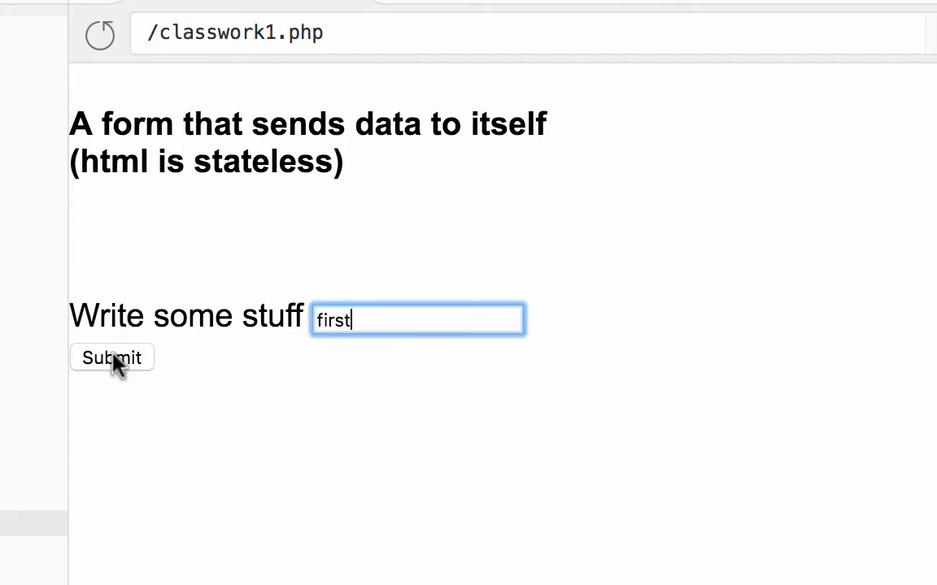
pyautogui.click(111, 357)
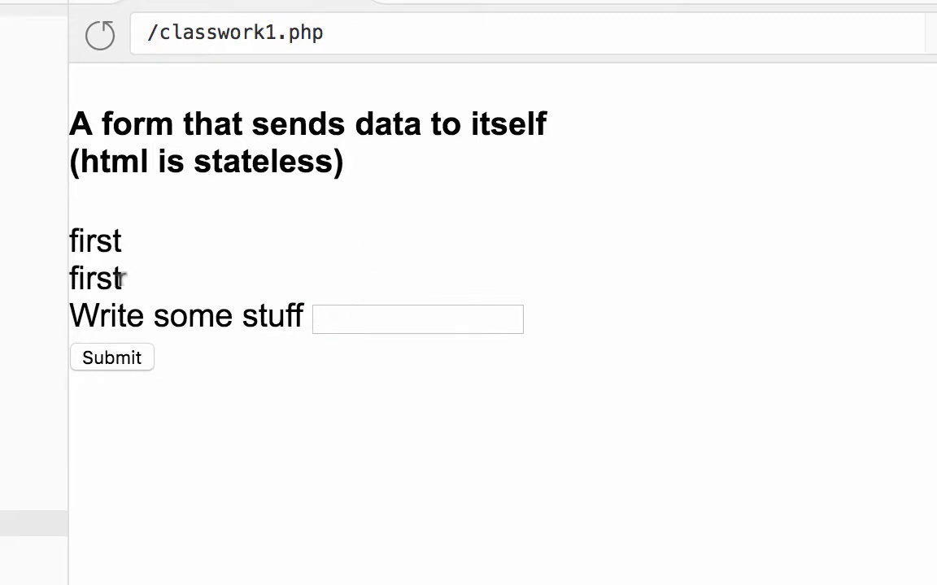
# Submit second, third and fourth so the page shows firstsecondthirdfourth
pyautogui.click(417, 318)
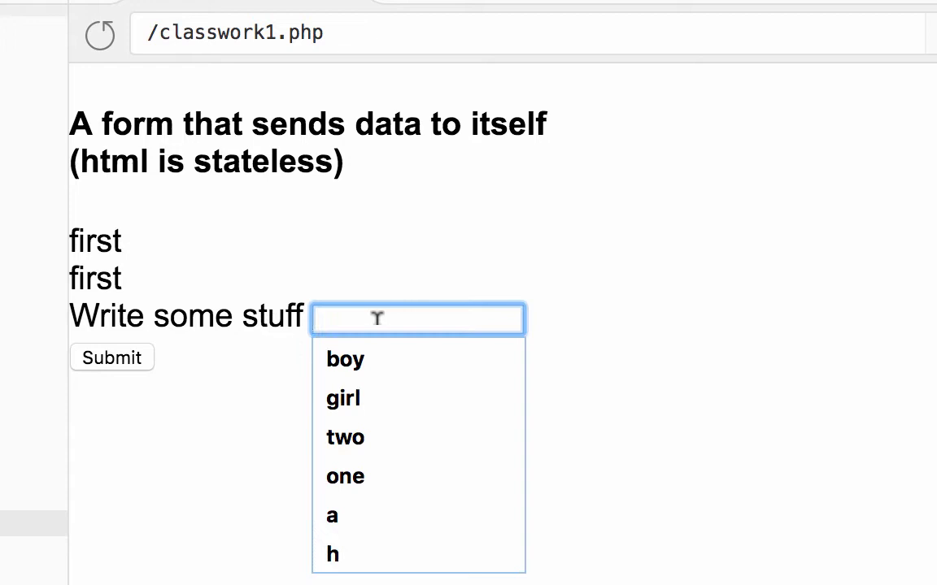
pyautogui.write('second')
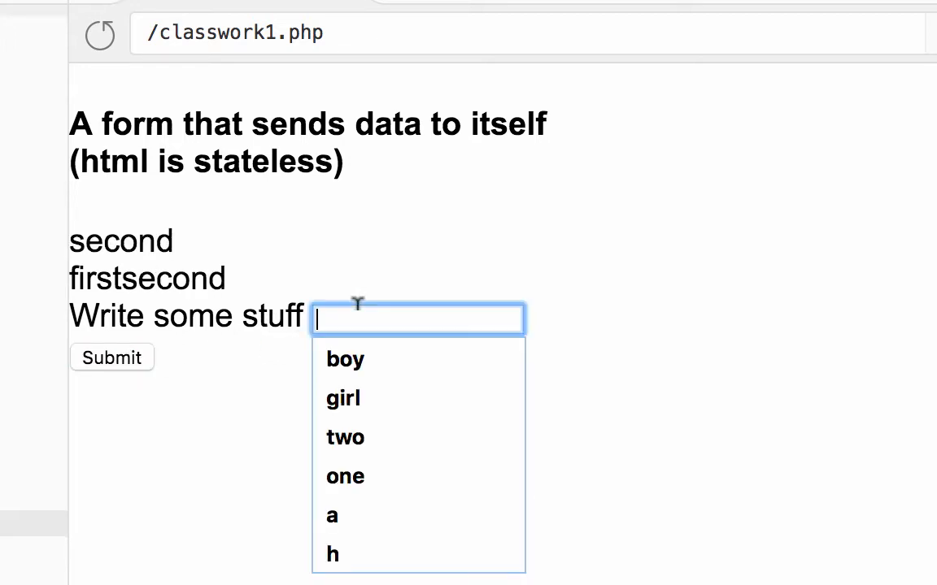
pyautogui.write('third')
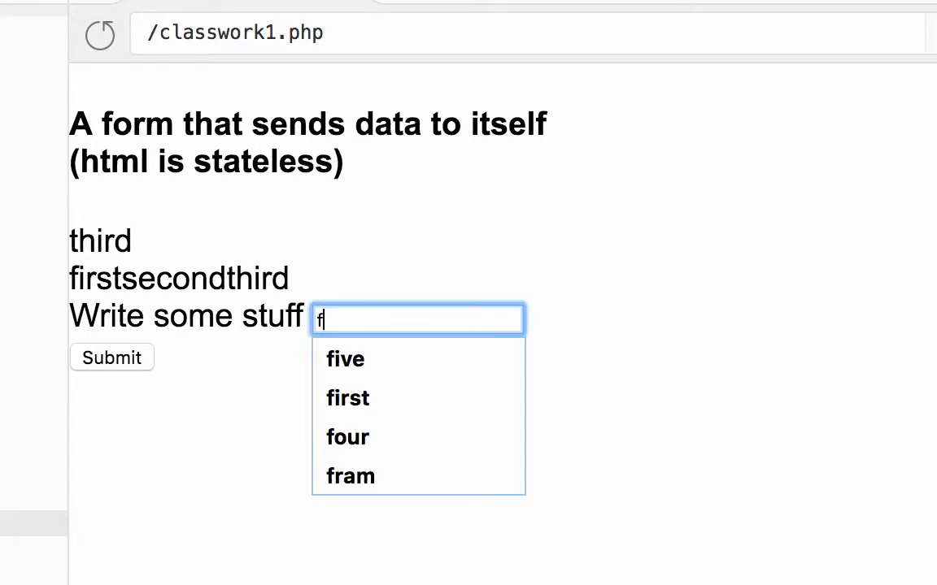
pyautogui.write('ourth')
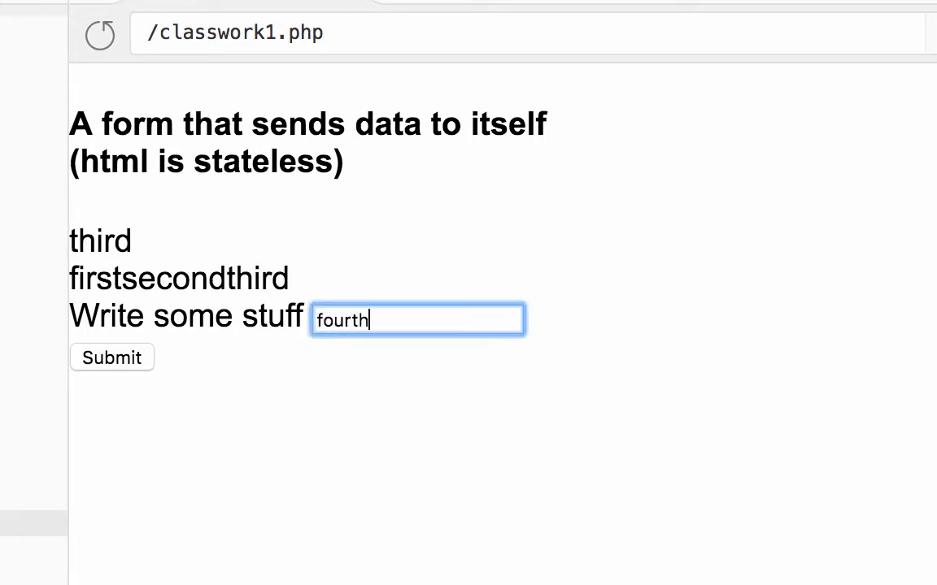
pyautogui.click(112, 357)
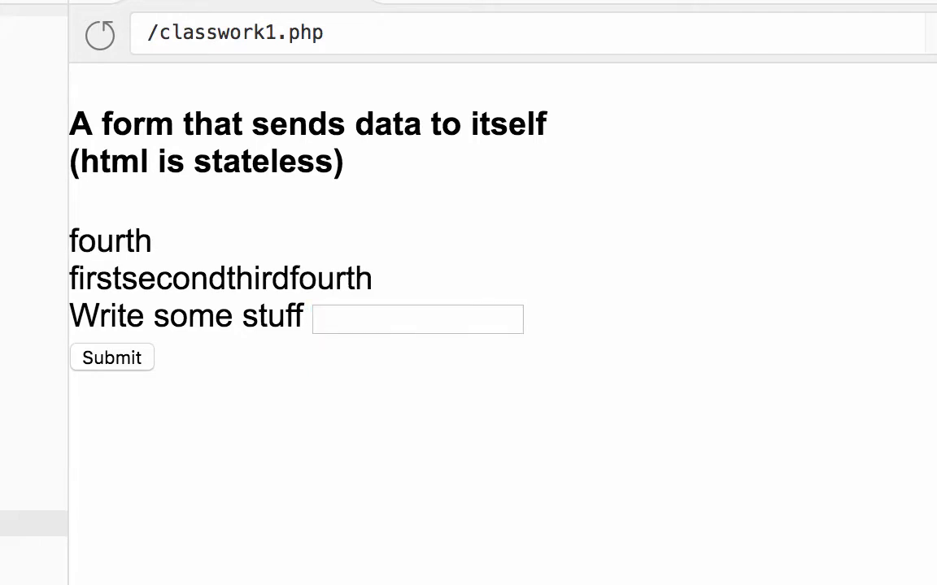
pyautogui.moveTo(104, 230)
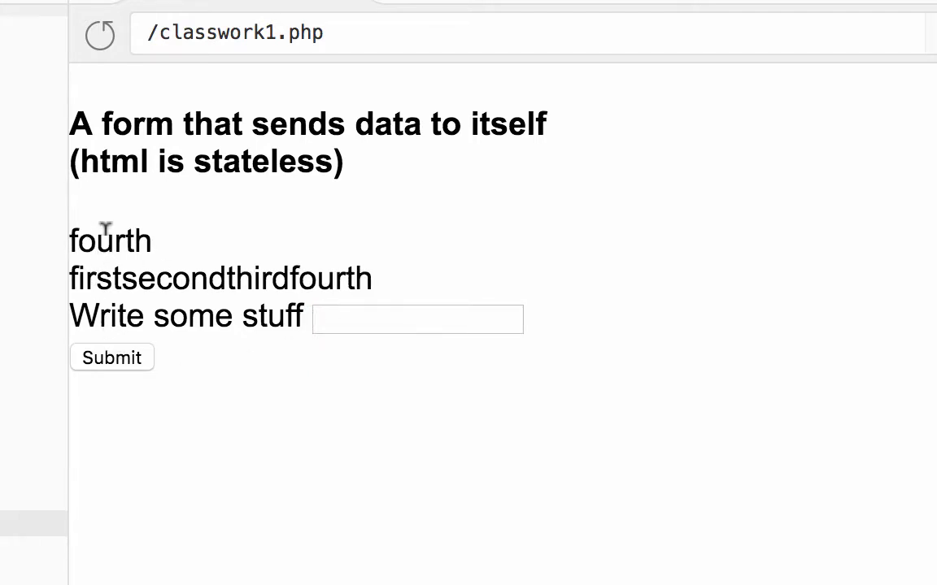
pyautogui.moveTo(70, 278); pyautogui.dragTo(290, 278)
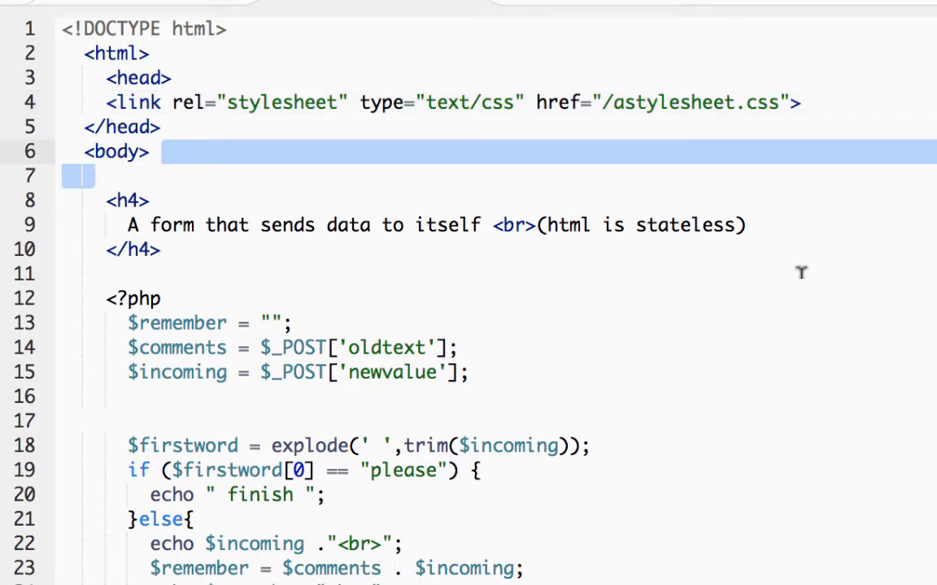
pyautogui.click(262, 226)
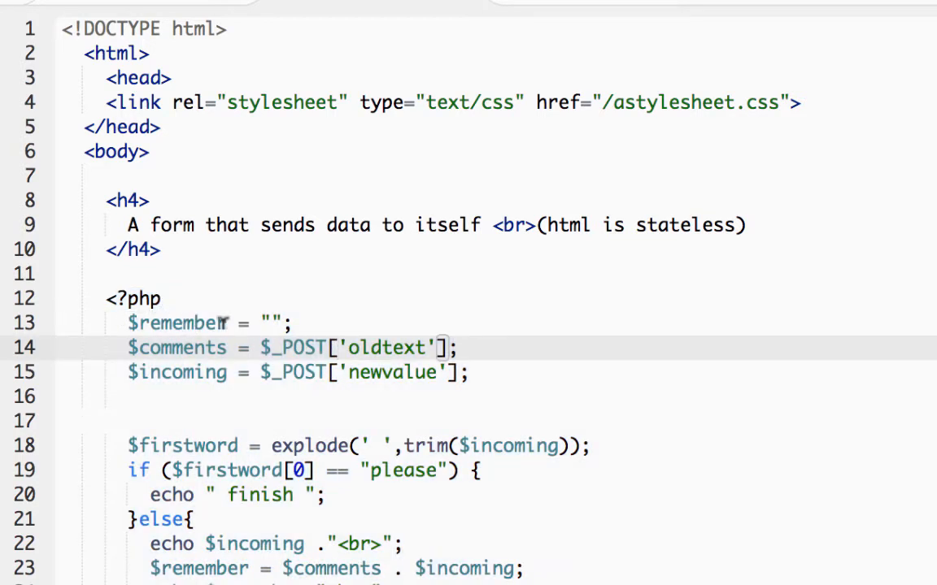
pyautogui.moveTo(398, 342)
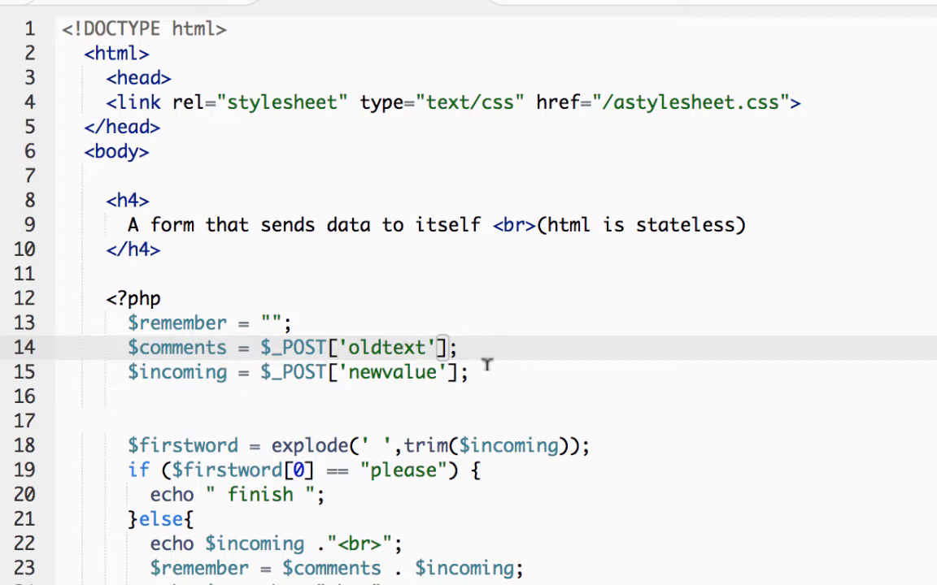
pyautogui.click(470, 372)
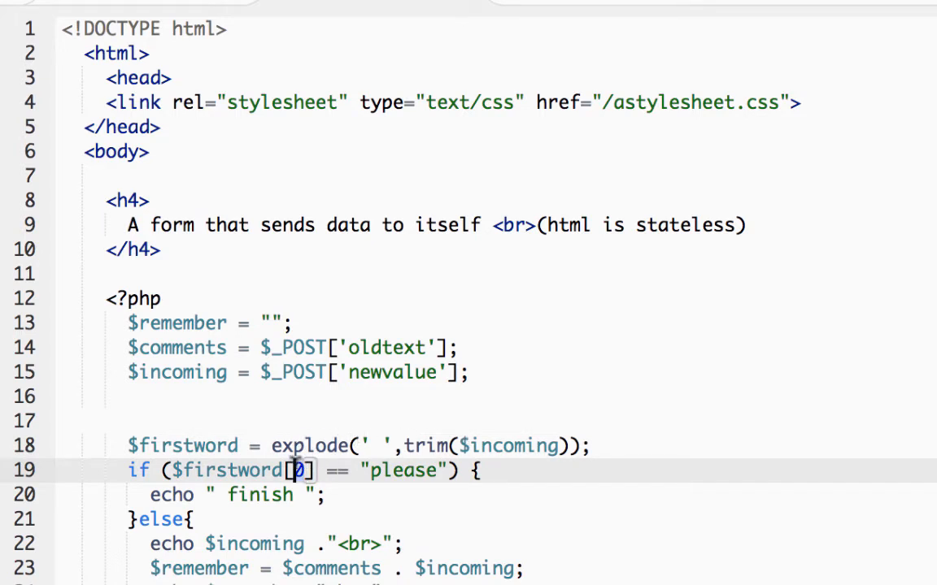
pyautogui.moveTo(446, 445)
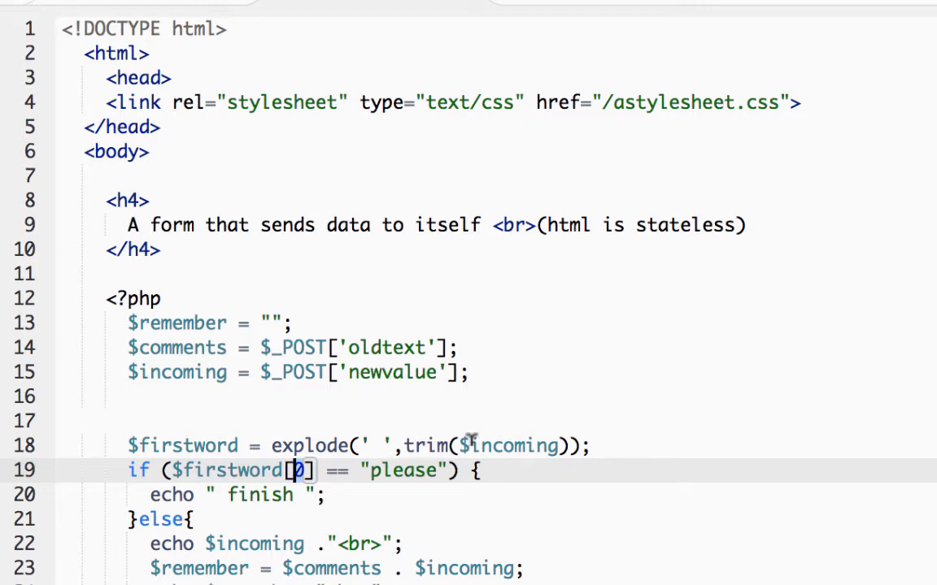
# Place please in the Write some stuff field of the classwork1.php preview
pyautogui.scroll(-3)
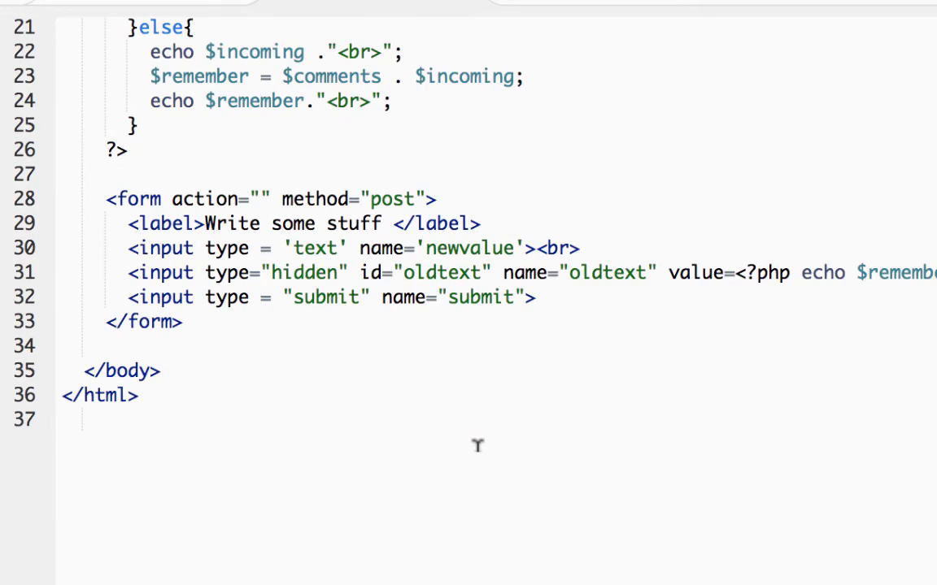
pyautogui.scroll(3)
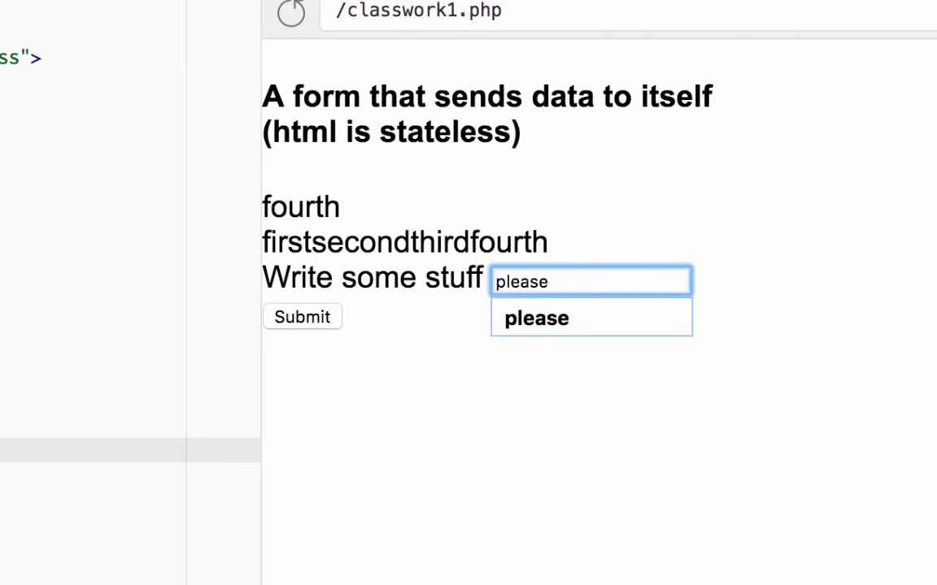
pyautogui.click(302, 316)
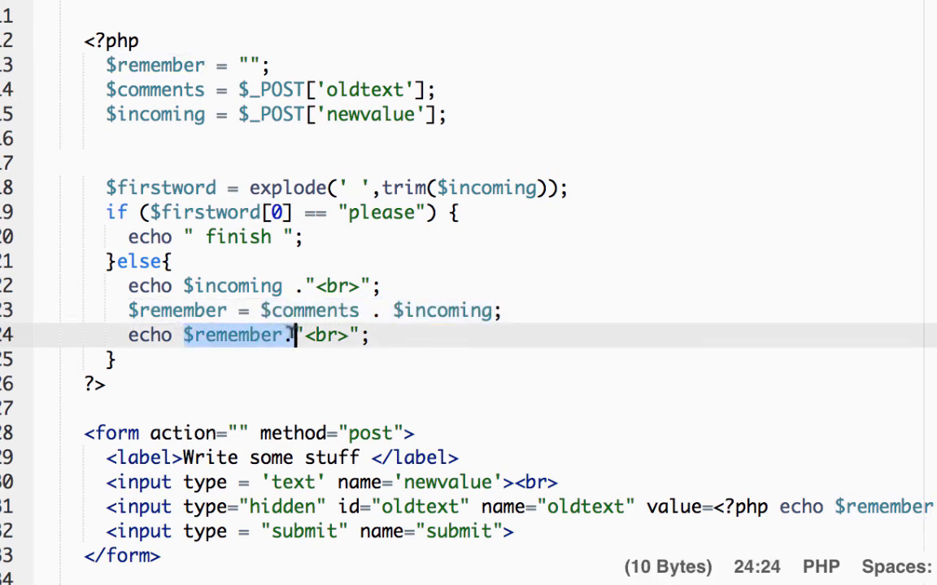
pyautogui.moveTo(189, 381)
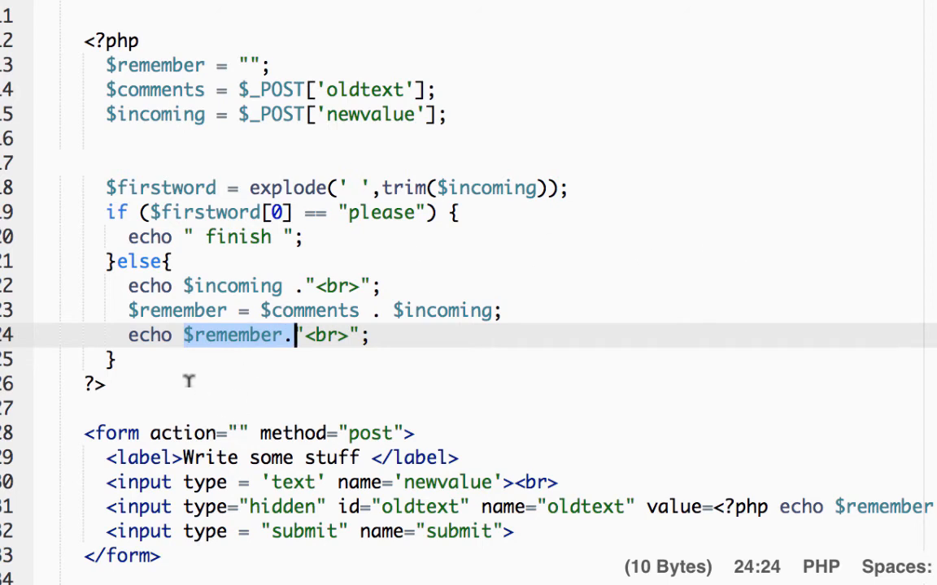
pyautogui.moveTo(377, 365)
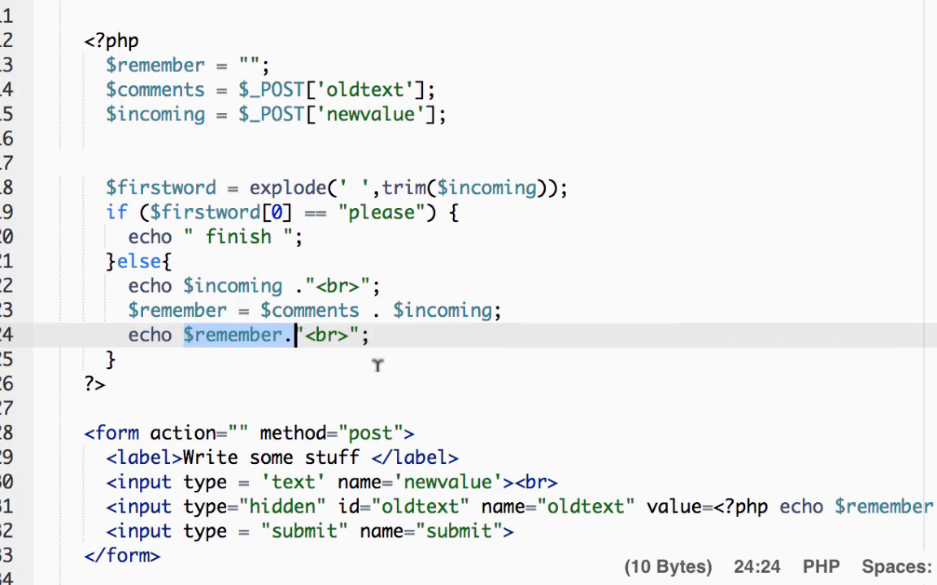
# Highlight the form block on lines 28–33 with its text, hidden and submit inputs
pyautogui.scroll(-3)
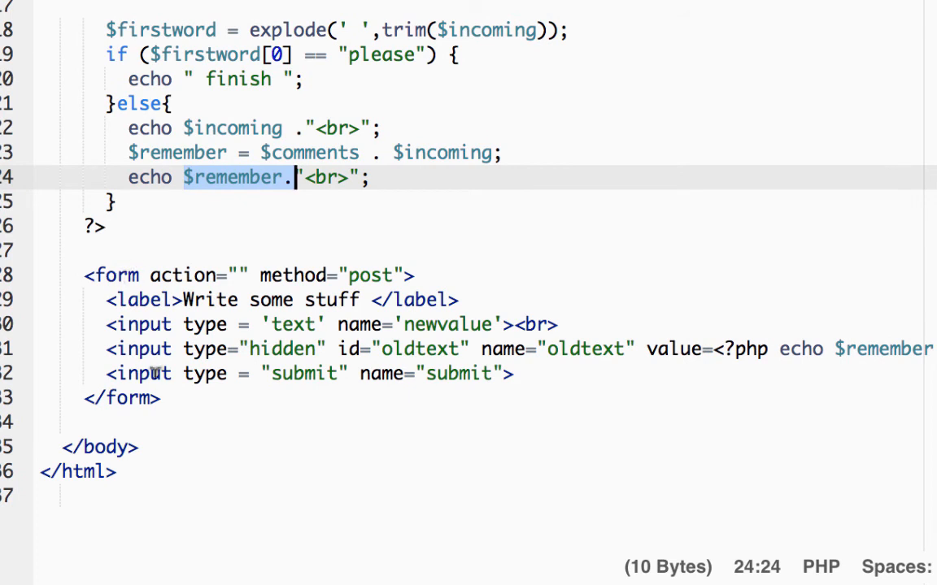
pyautogui.moveTo(87, 275); pyautogui.dragTo(160, 397)
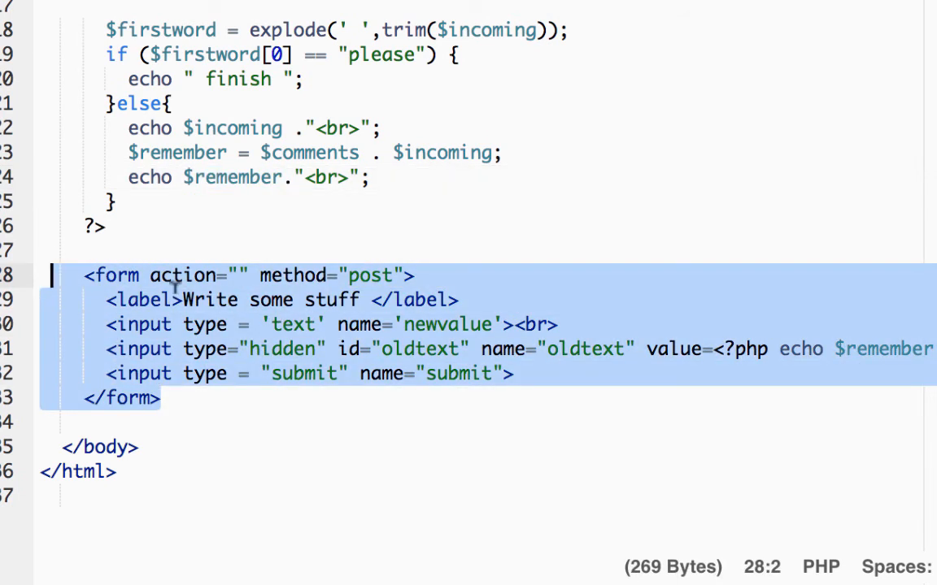
pyautogui.click(238, 275)
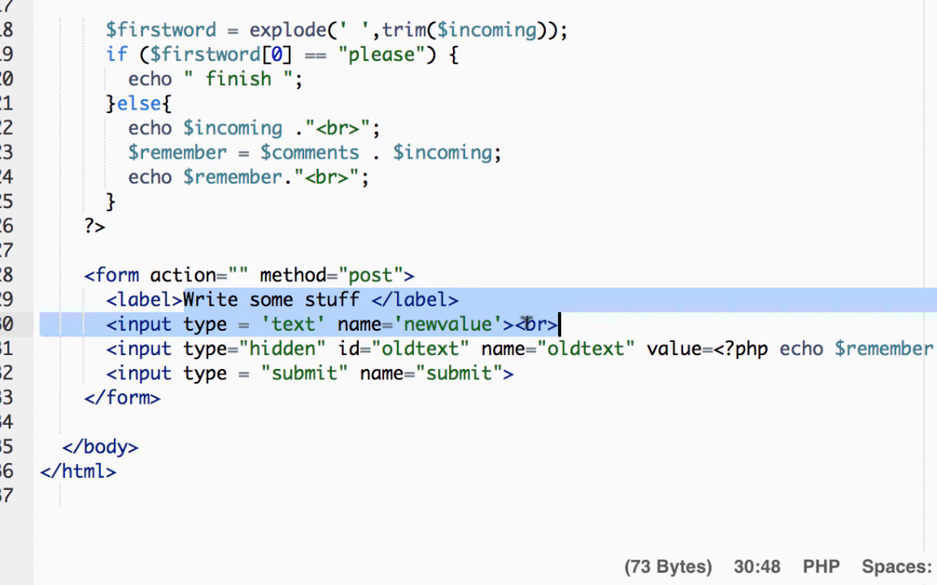
pyautogui.moveTo(260, 394)
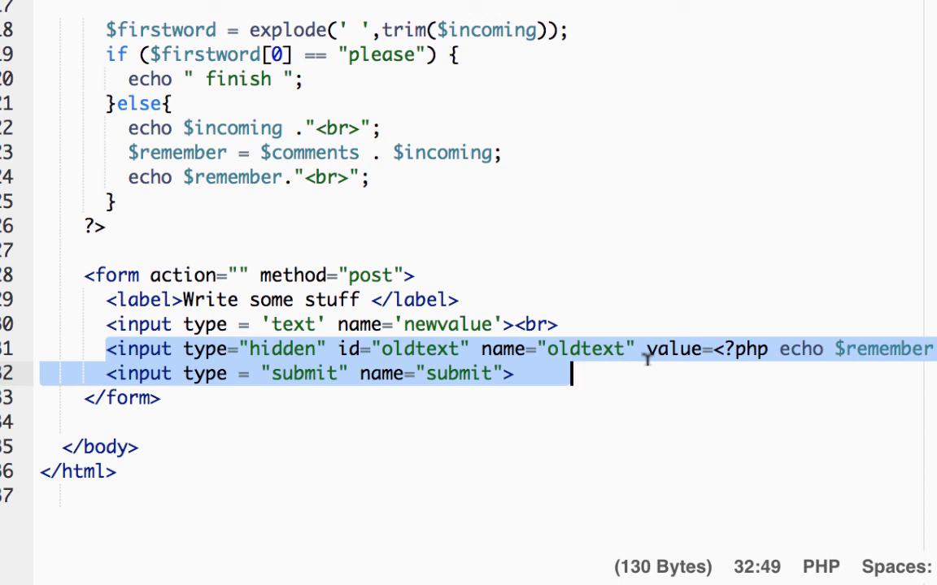
pyautogui.moveTo(659, 362)
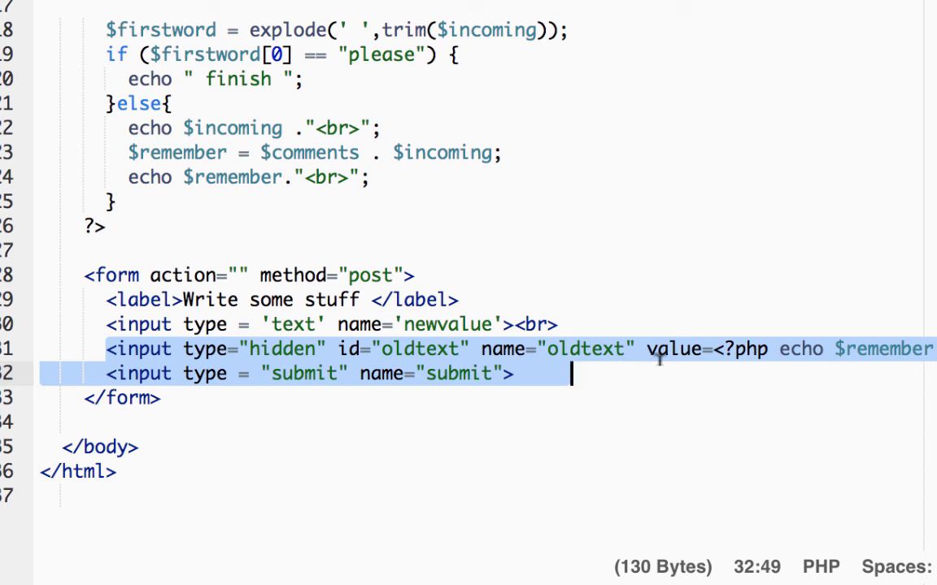
pyautogui.moveTo(621, 85)
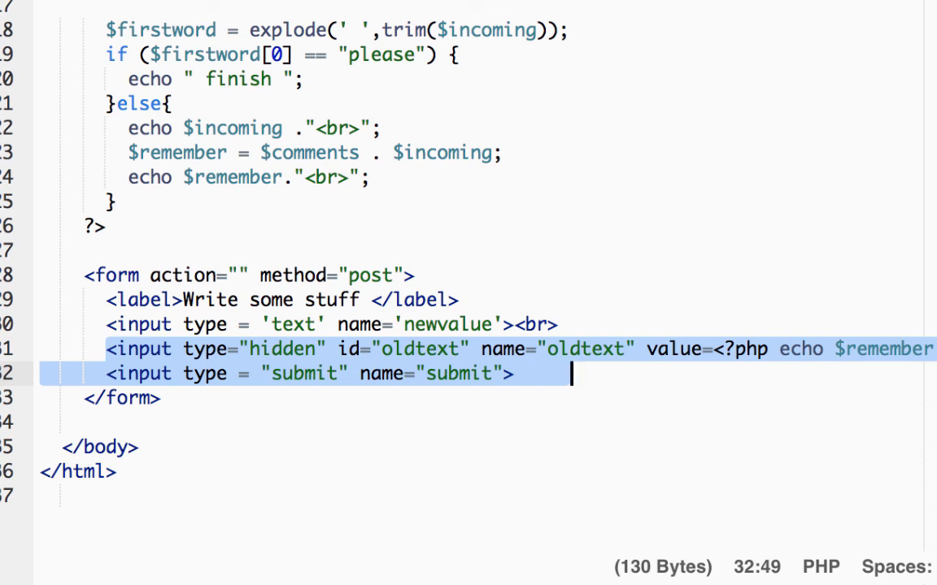
pyautogui.moveTo(833, 169)
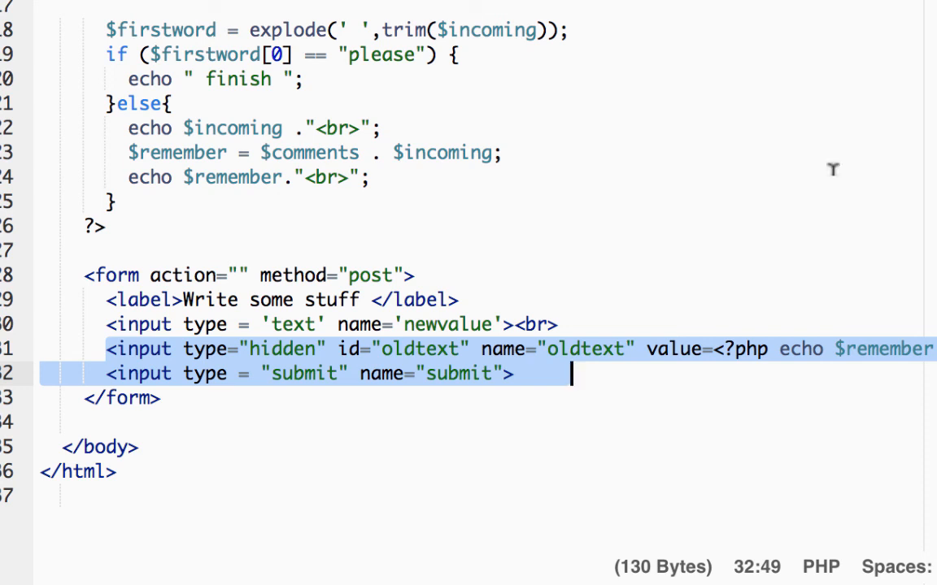
pyautogui.moveTo(629, 317)
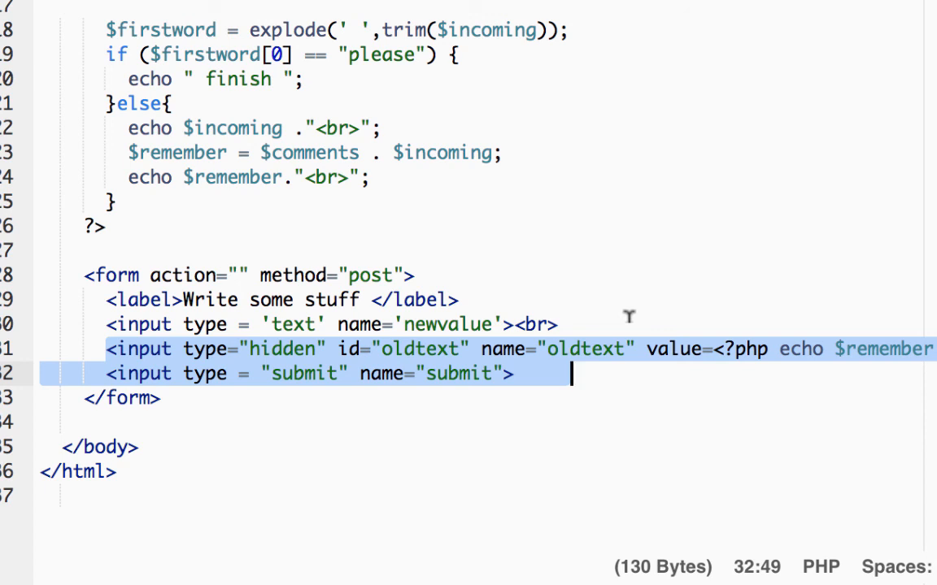